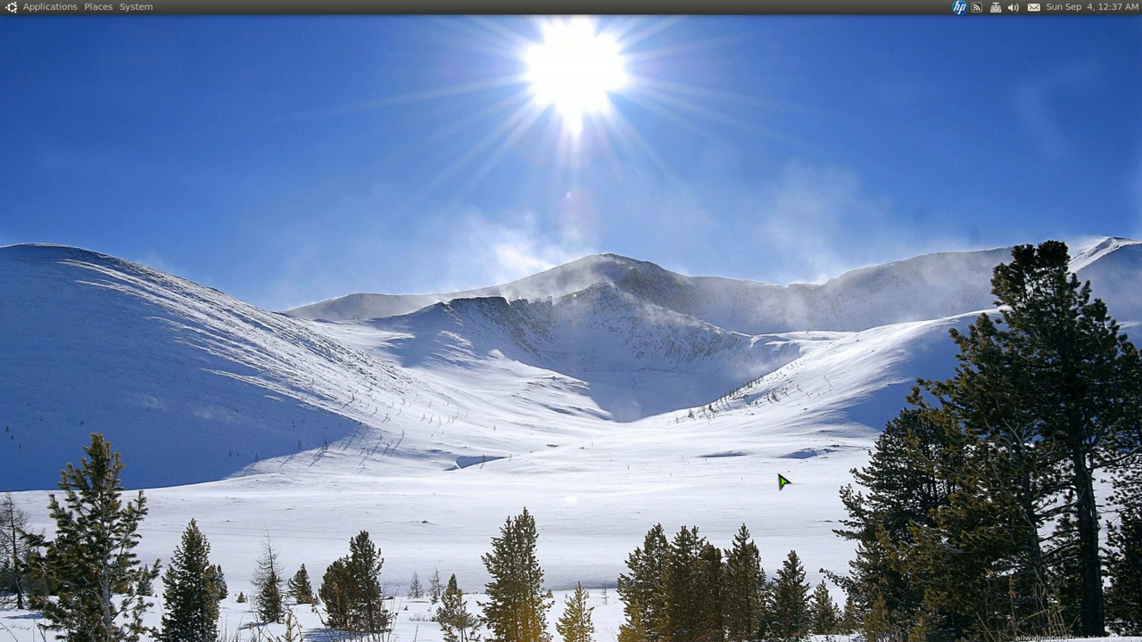
{"action": "mouse_move", "coordinate": [933, 178]}
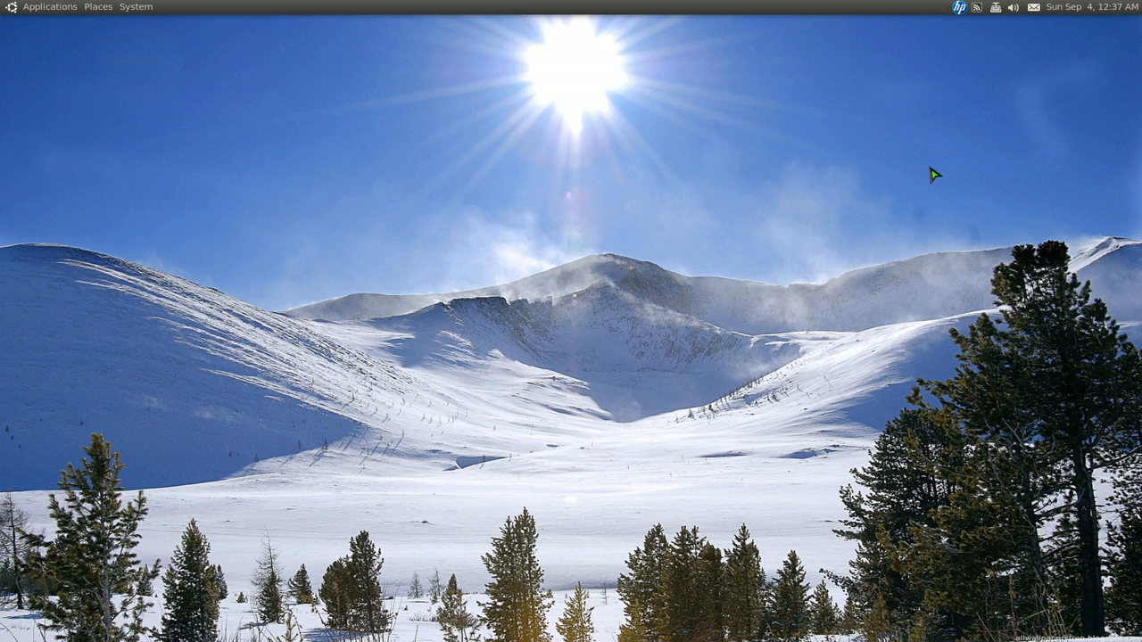
{"action": "mouse_move", "coordinate": [981, 14]}
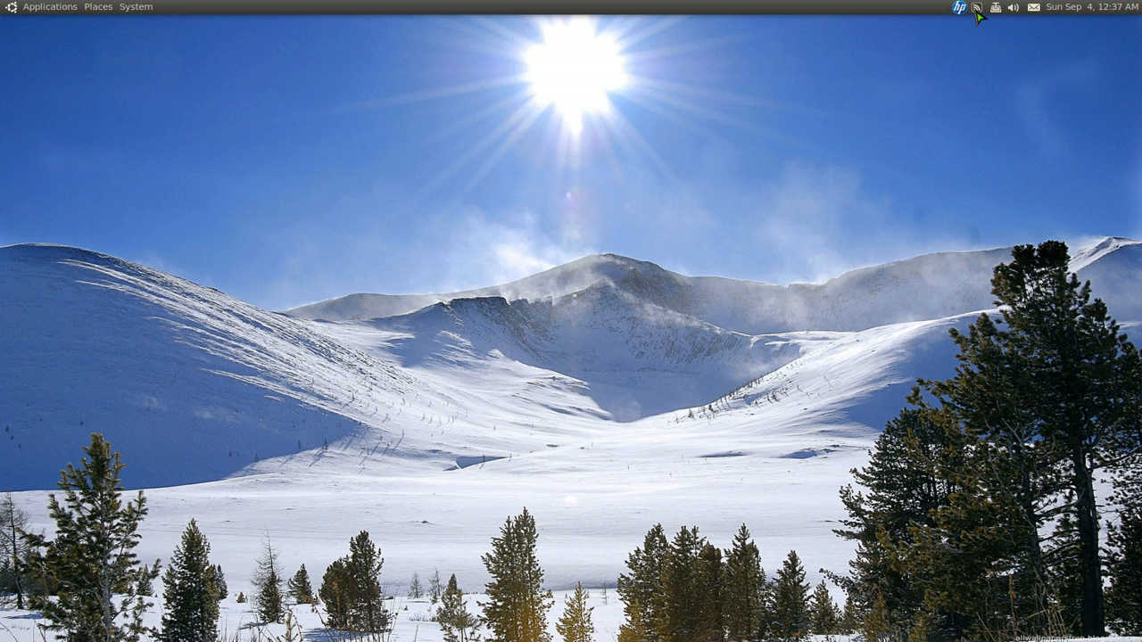
- Bring up the Configure Feedindicator dialog from the panel applet's menu
{"action": "left_click", "coordinate": [976, 7]}
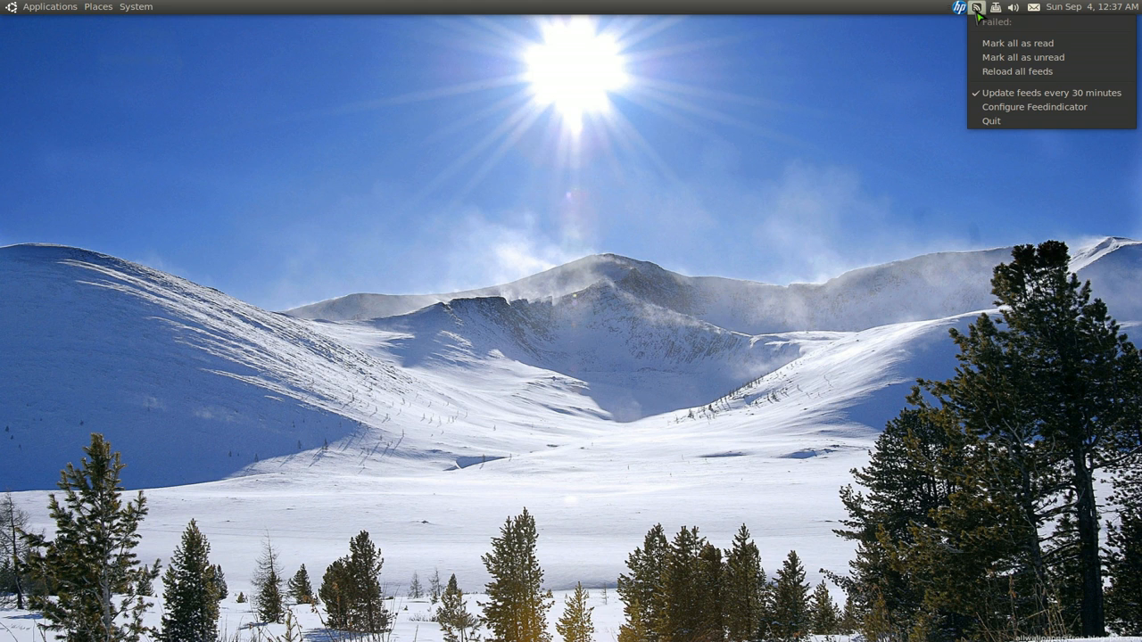
{"action": "left_click", "coordinate": [1034, 107]}
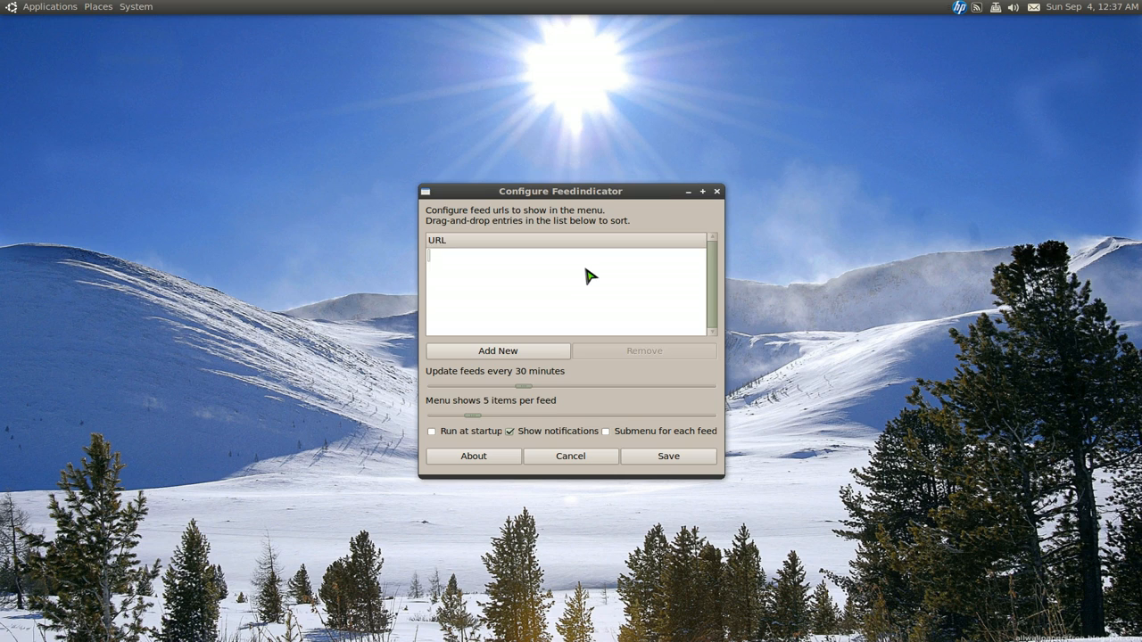
- Add a blank feed row, then copy the commandlinefu 'All commands' feed link address in Chromium
{"action": "left_click", "coordinate": [495, 350]}
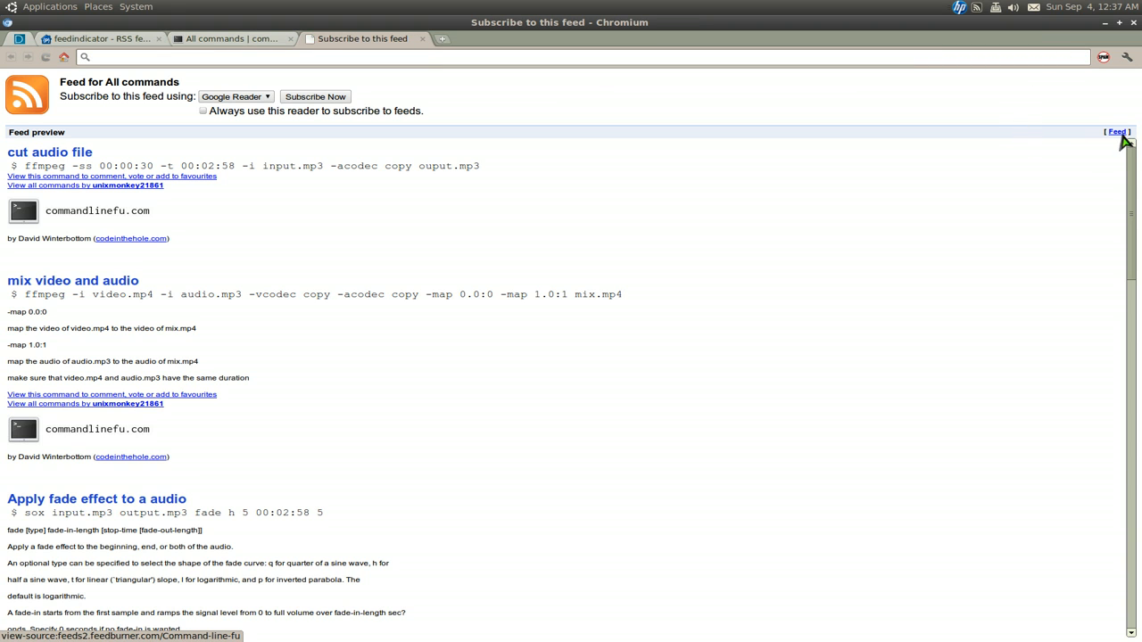
{"action": "right_click", "coordinate": [1118, 132]}
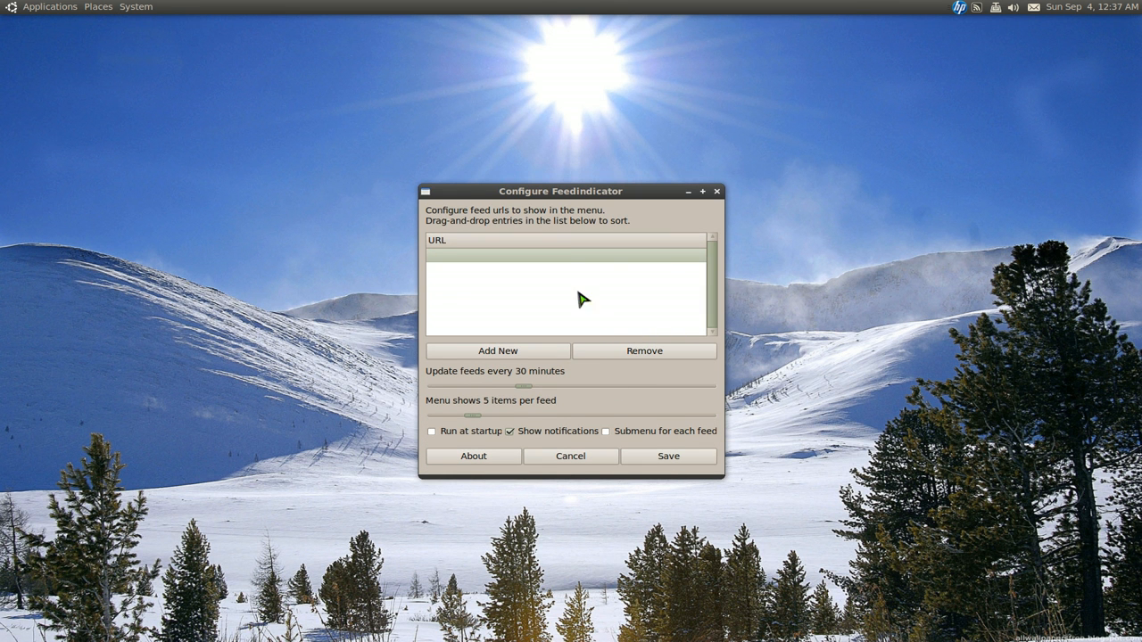
{"action": "left_click", "coordinate": [496, 350]}
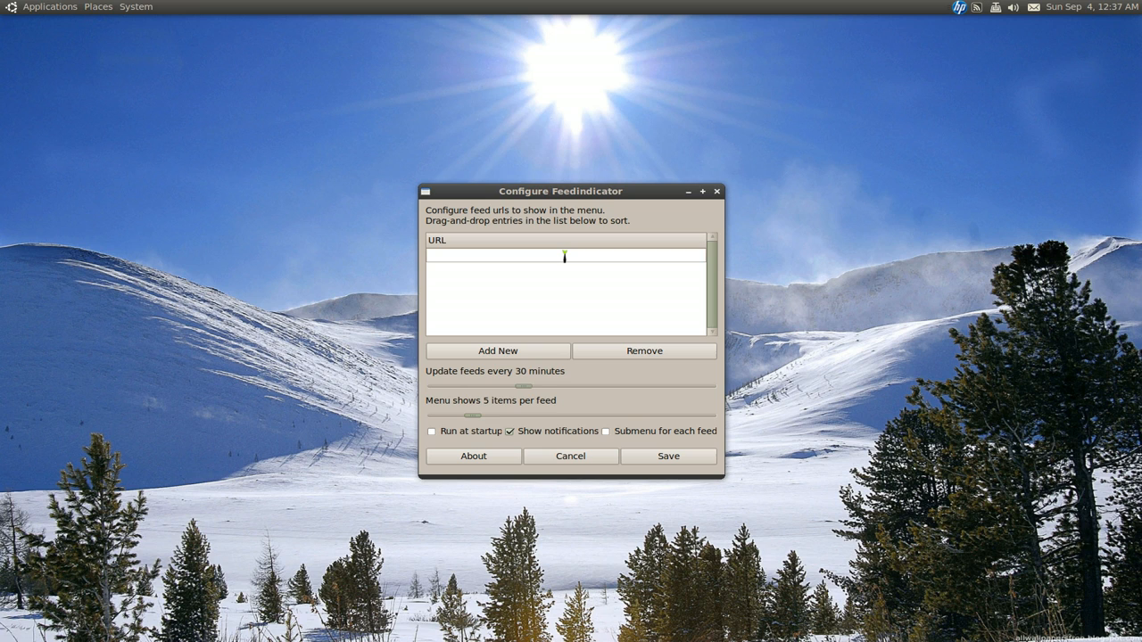
{"action": "type", "text": "view-source:http://feeds2.feedburner.com/Command-line-fu"}
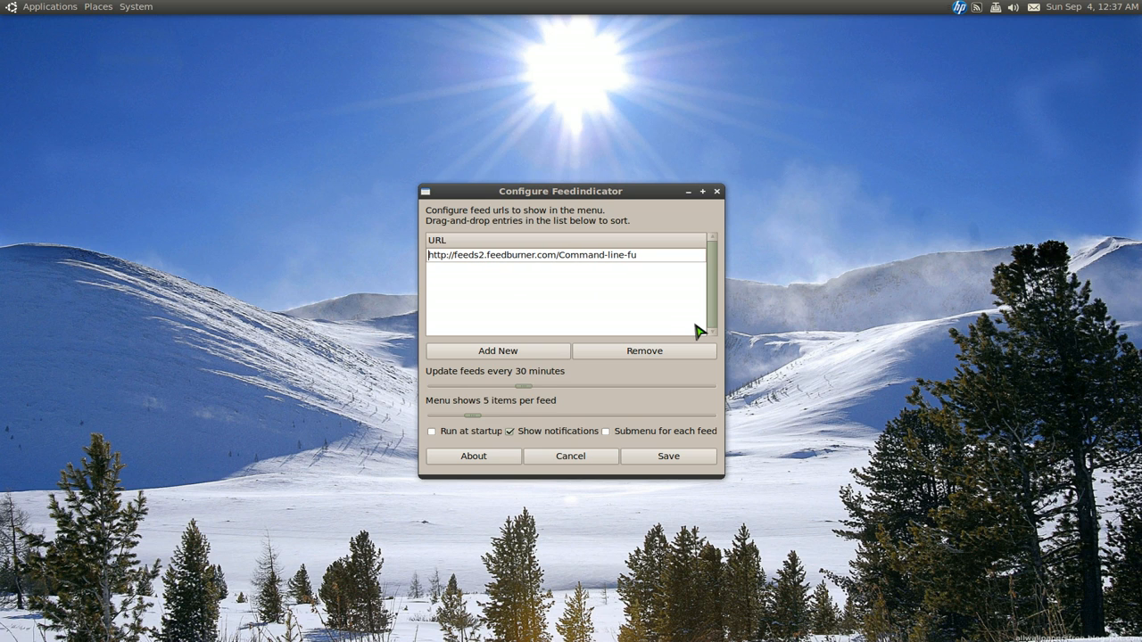
{"action": "left_click", "coordinate": [567, 255]}
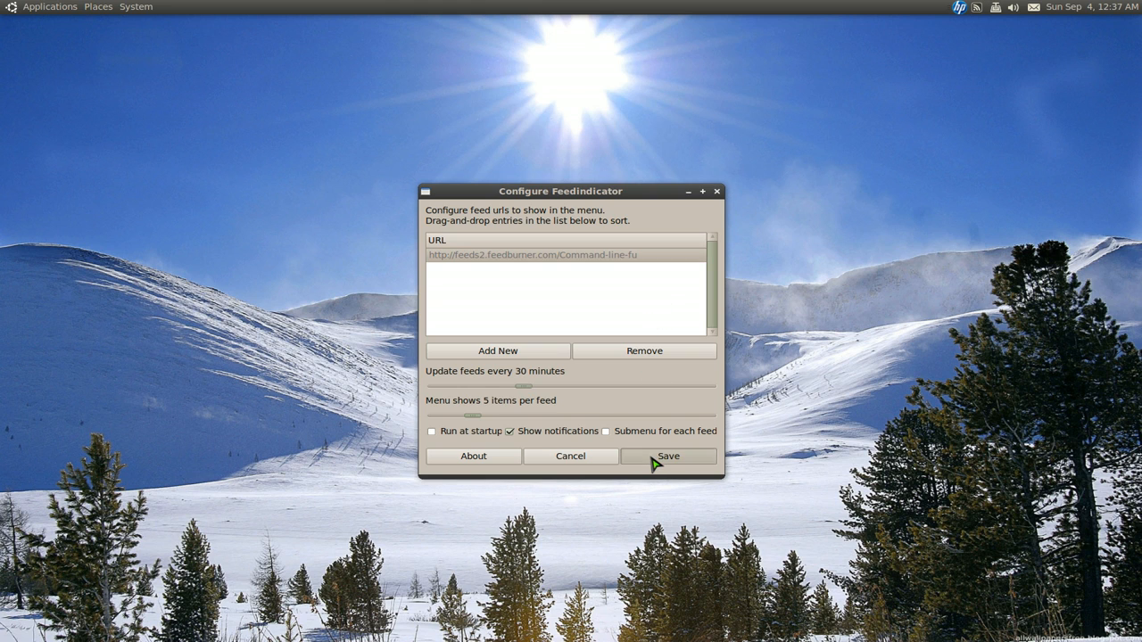
{"action": "left_click", "coordinate": [667, 457]}
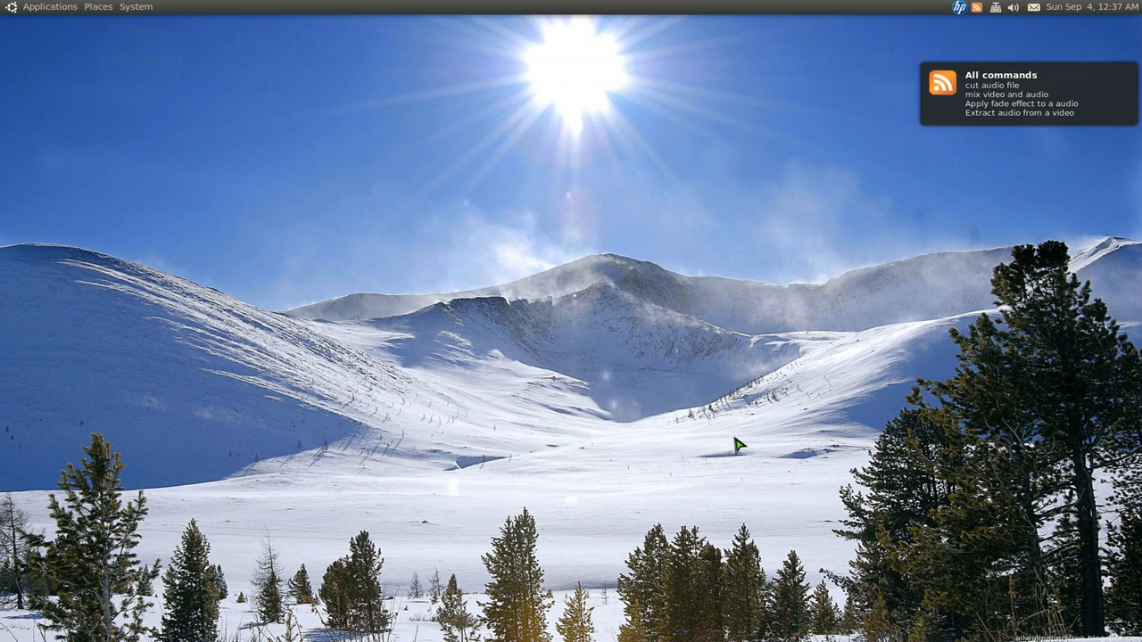
{"action": "mouse_move", "coordinate": [849, 306]}
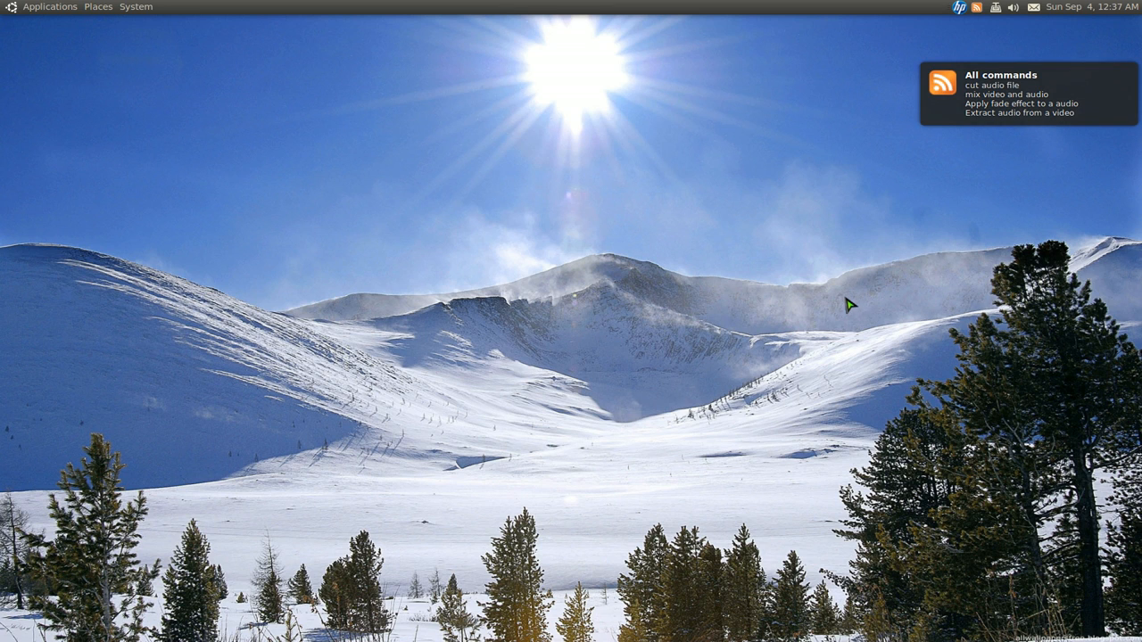
{"action": "mouse_move", "coordinate": [966, 28]}
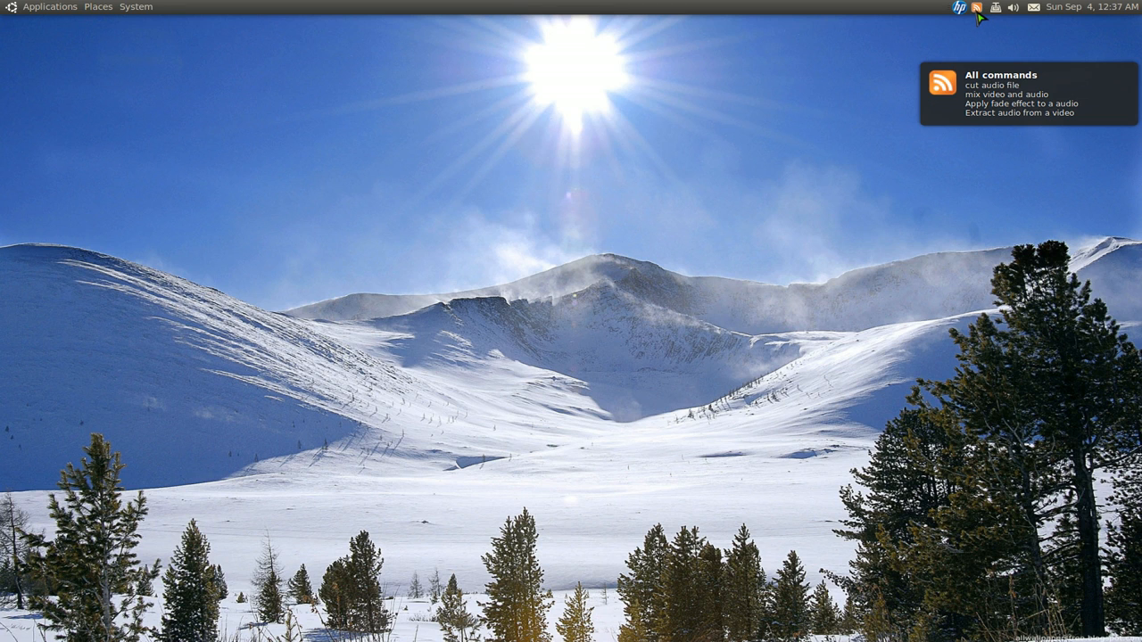
- Show the applet menu listing the 25 'All commands' feed items
{"action": "left_click", "coordinate": [974, 7]}
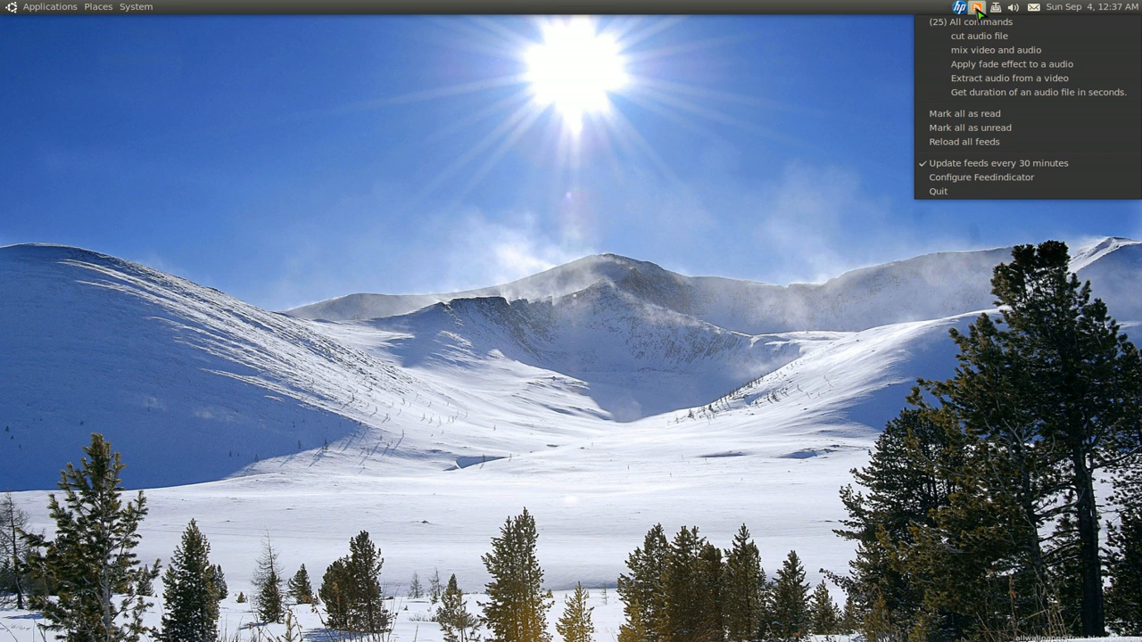
{"action": "mouse_move", "coordinate": [995, 50]}
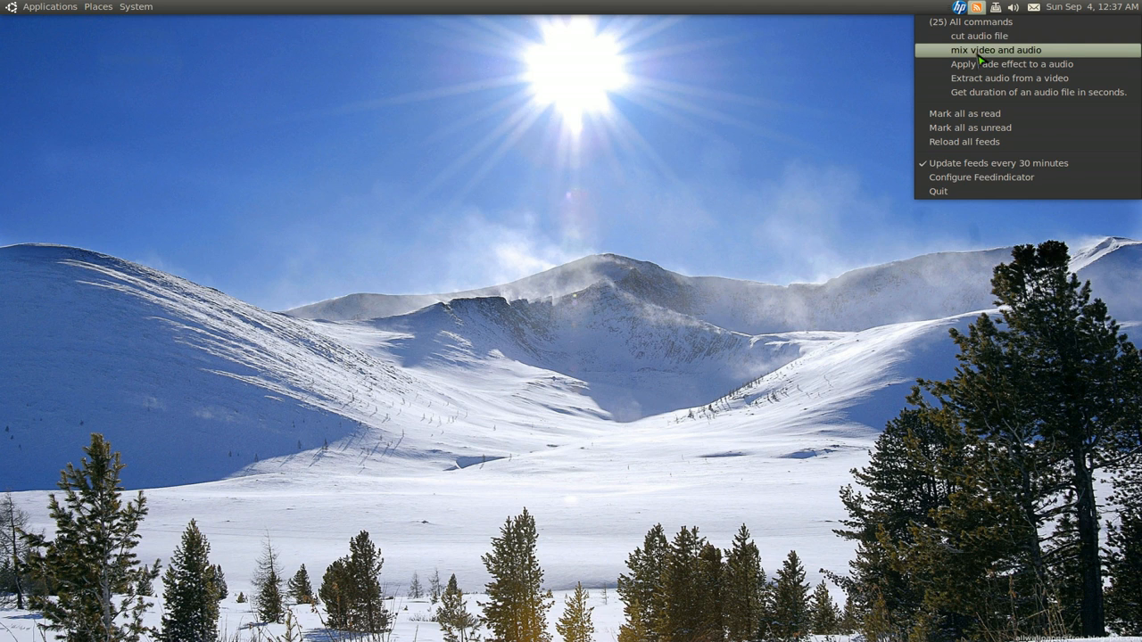
{"action": "mouse_move", "coordinate": [988, 35]}
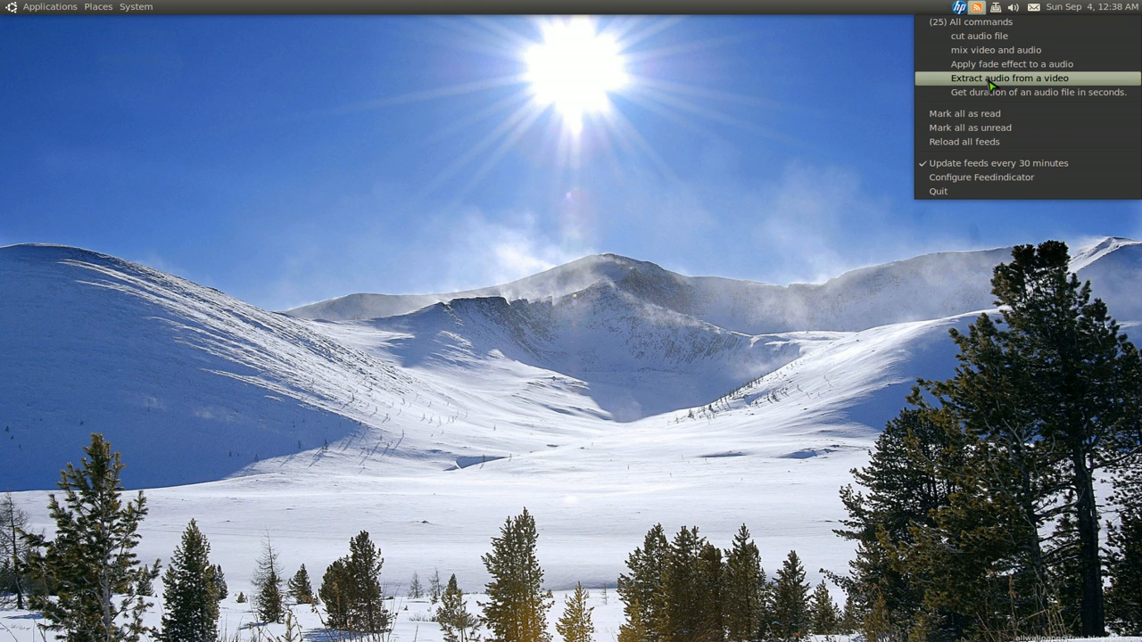
{"action": "mouse_move", "coordinate": [977, 50]}
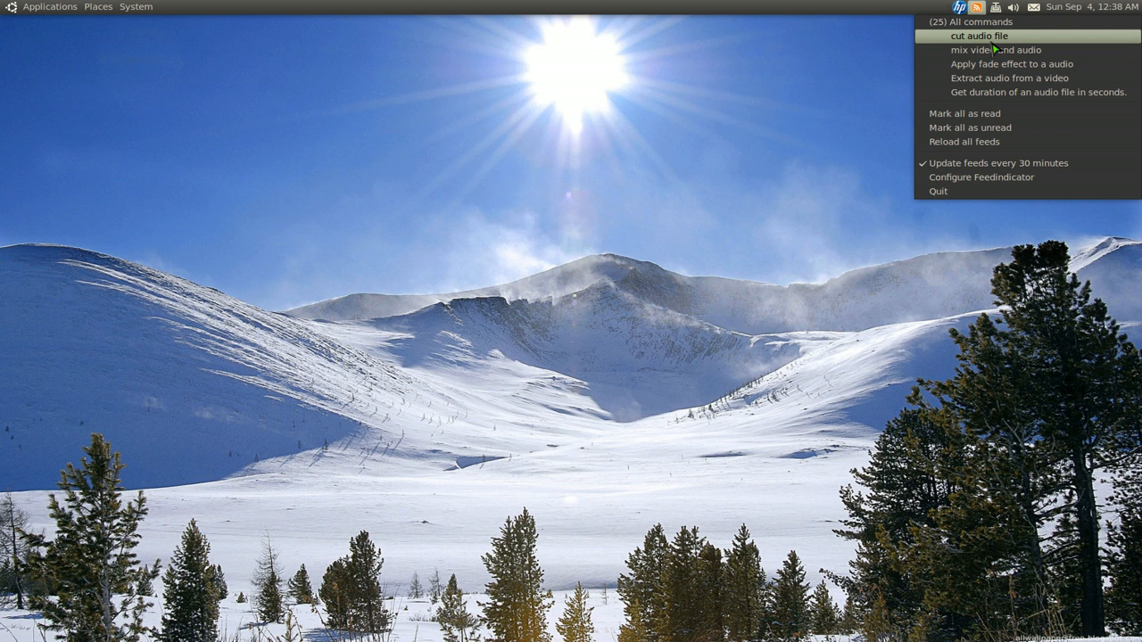
- Open the 'cut audio file' and 'mix video and audio' items in Chromium tabs
{"action": "left_click", "coordinate": [963, 36]}
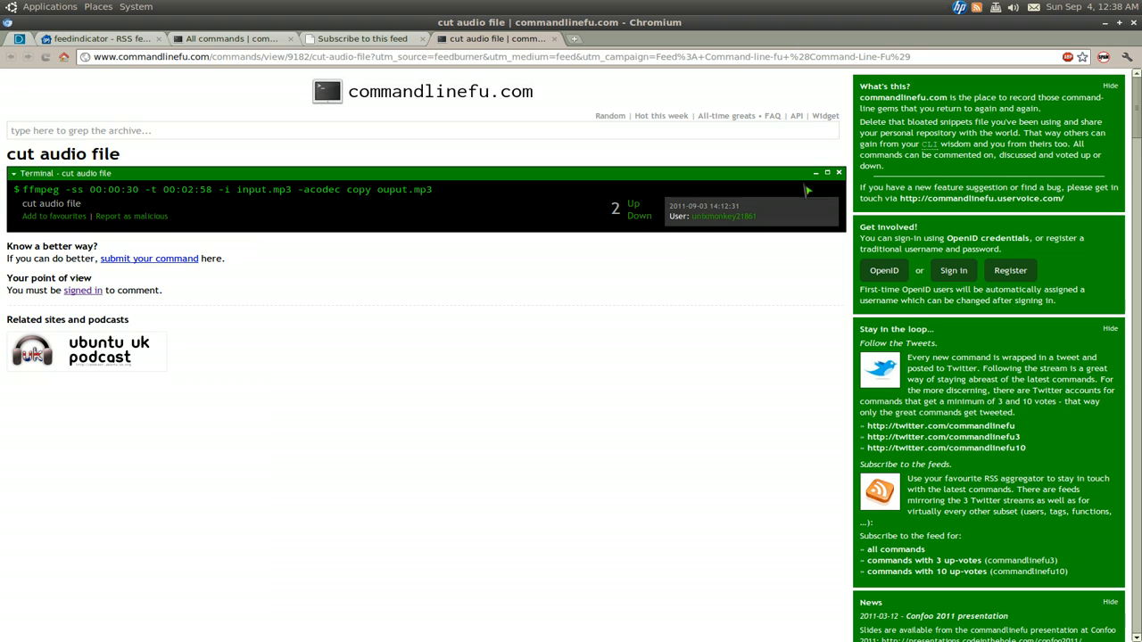
{"action": "mouse_move", "coordinate": [799, 176]}
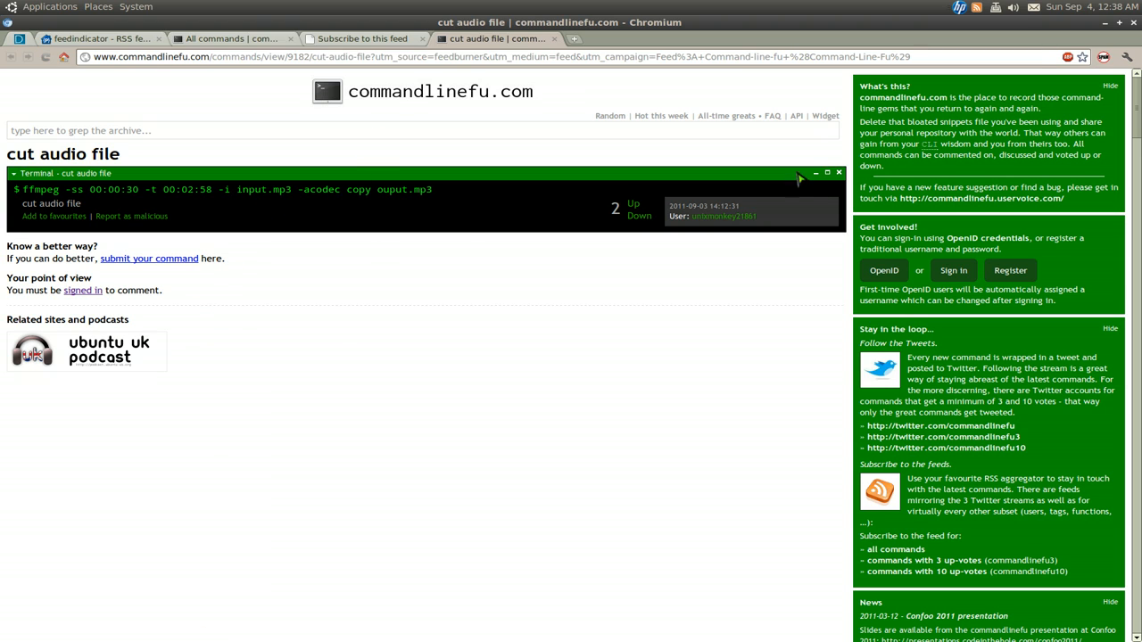
{"action": "left_click", "coordinate": [967, 7]}
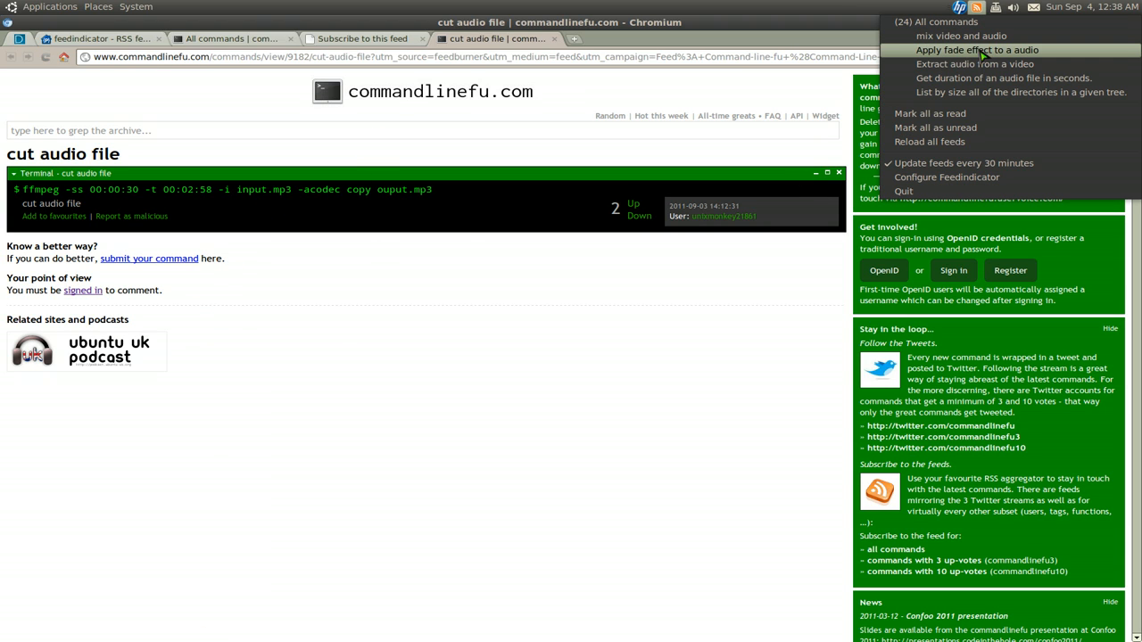
{"action": "mouse_move", "coordinate": [953, 34]}
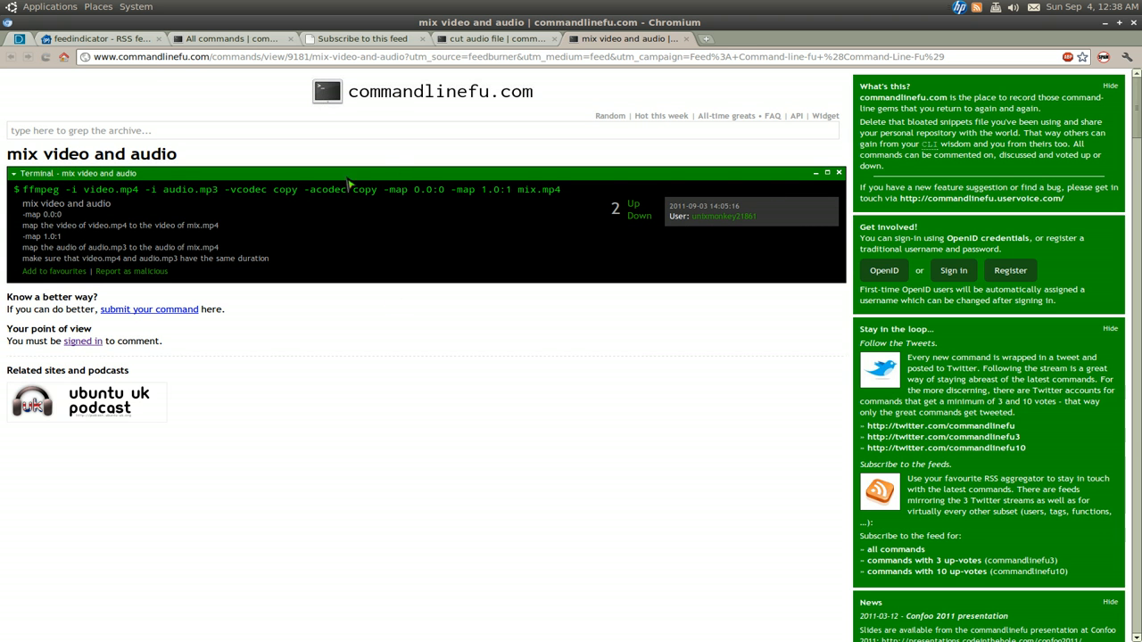
{"action": "left_click", "coordinate": [969, 7]}
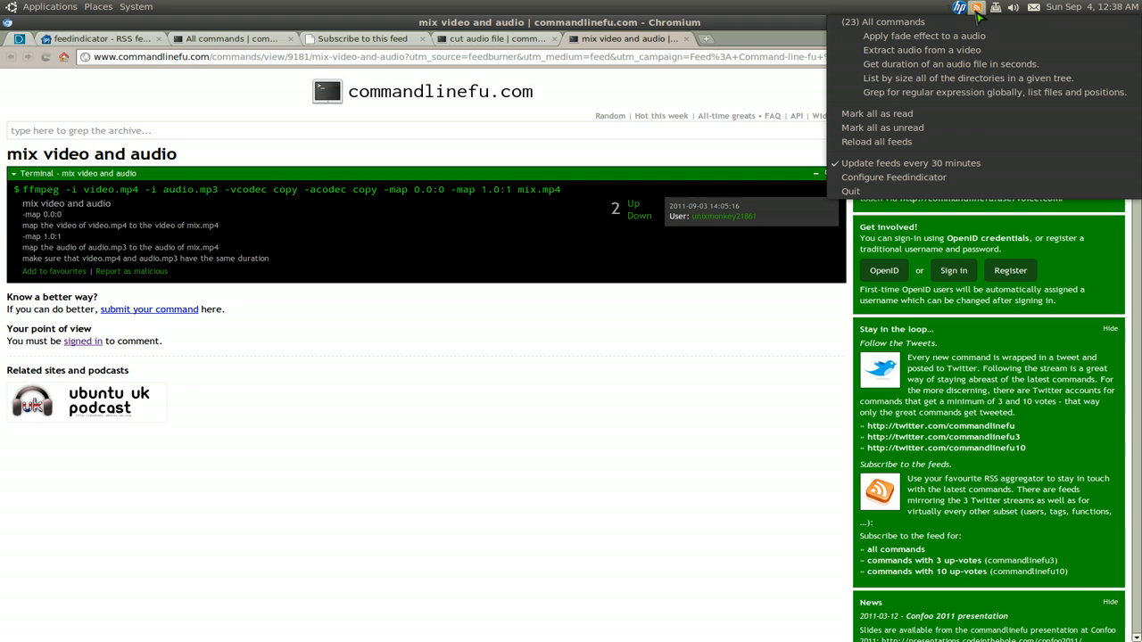
{"action": "mouse_move", "coordinate": [924, 35]}
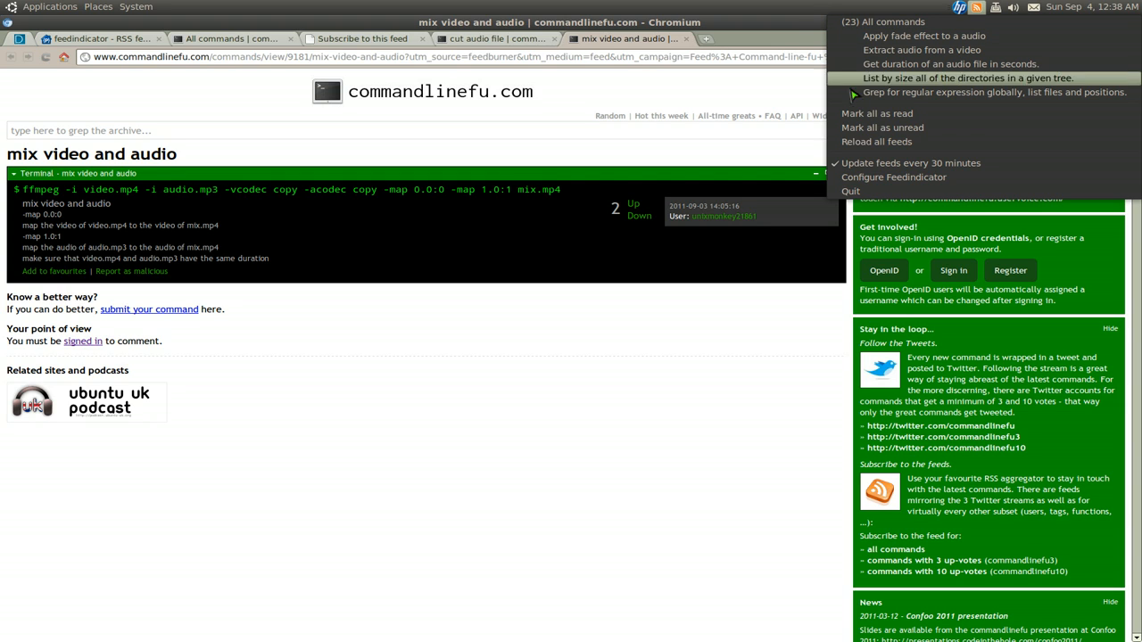
- Dismiss the feed menu, reopen it to check the 23 remaining items, and close it again
{"action": "left_click", "coordinate": [739, 146]}
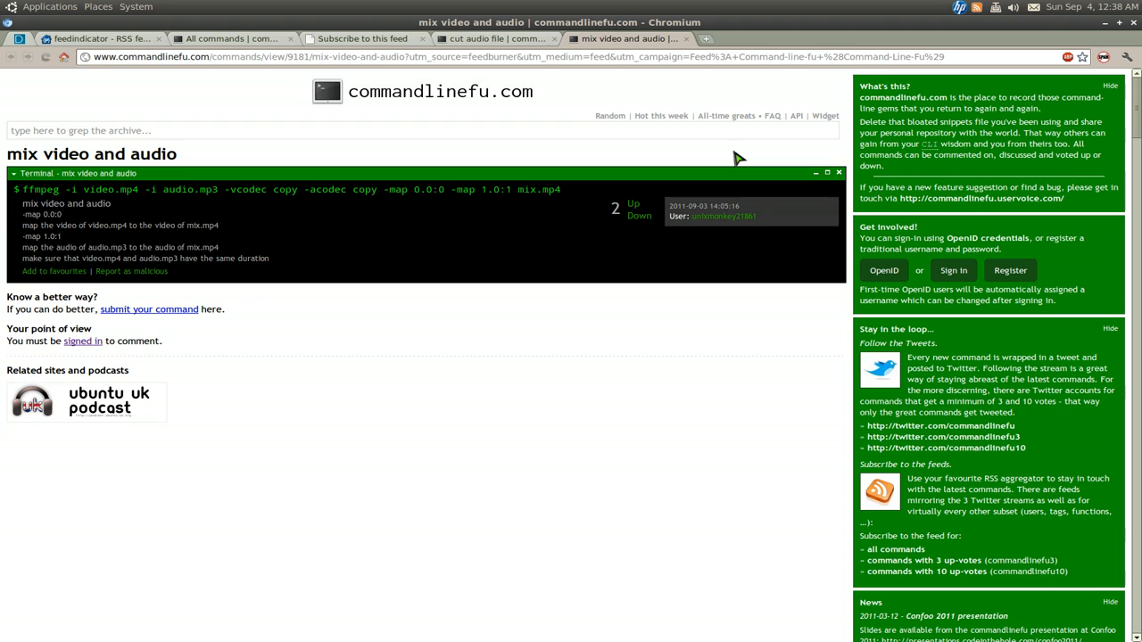
{"action": "mouse_move", "coordinate": [906, 143]}
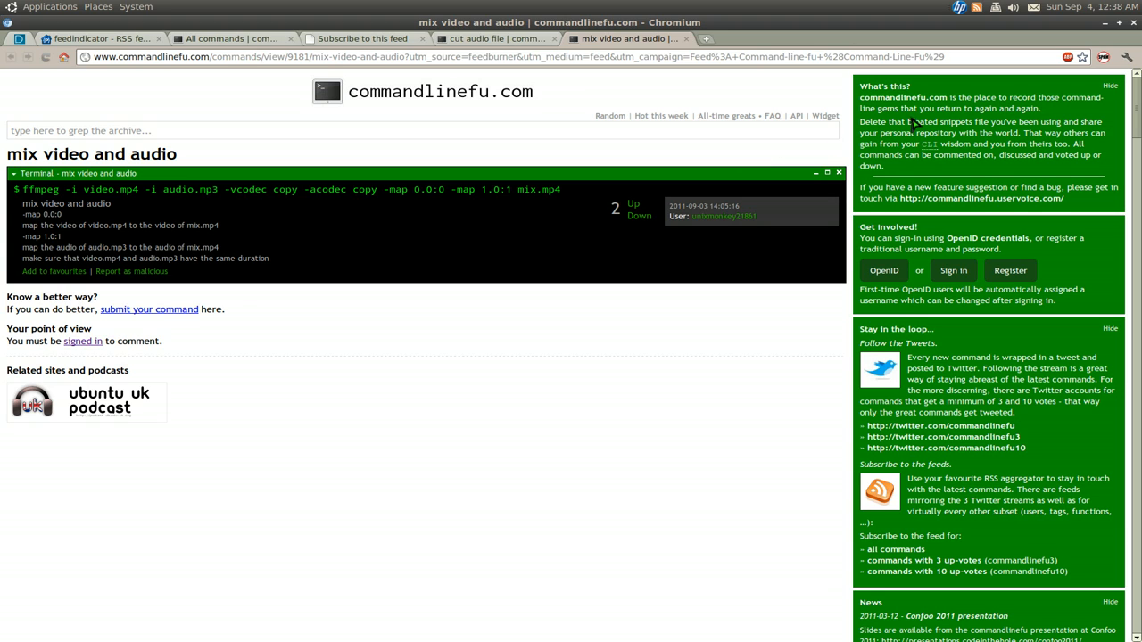
{"action": "mouse_move", "coordinate": [970, 11]}
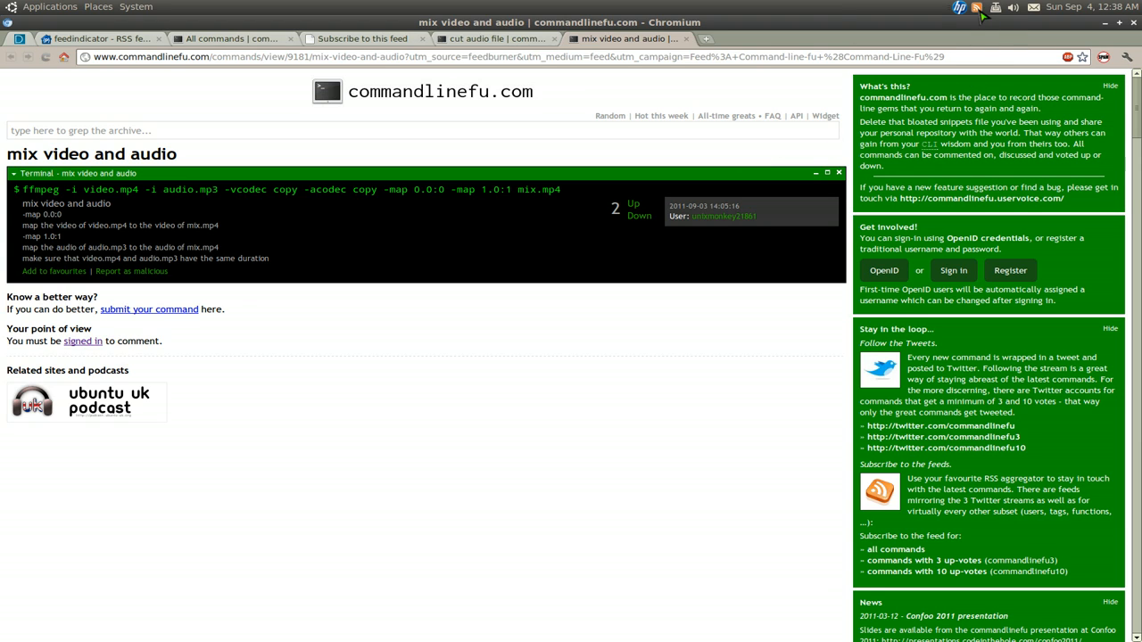
{"action": "left_click", "coordinate": [990, 8]}
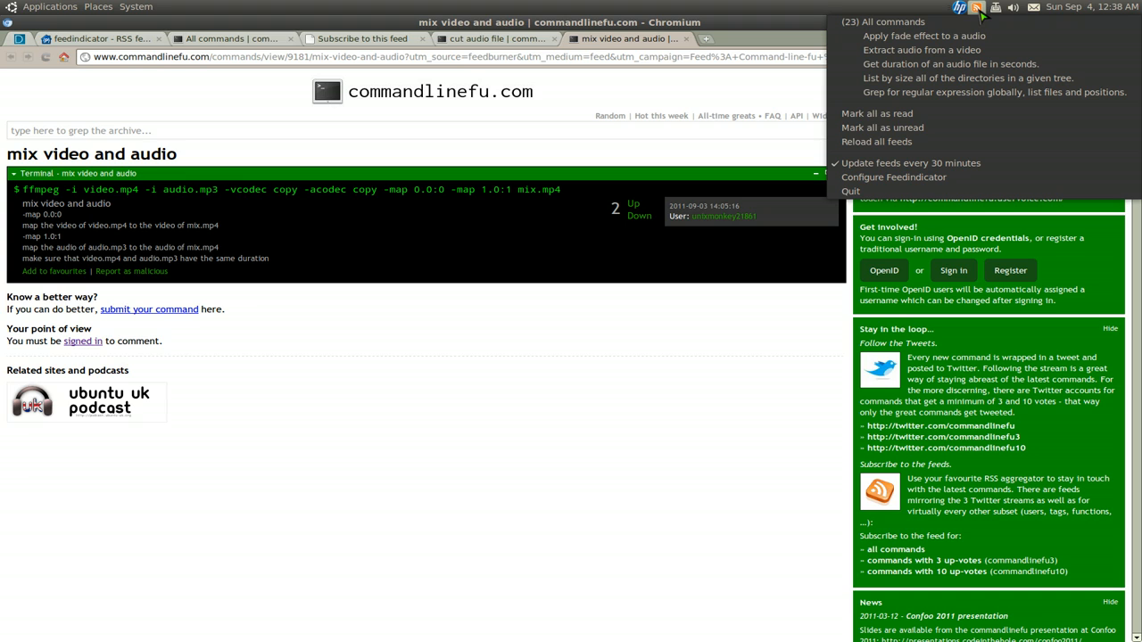
{"action": "left_click", "coordinate": [971, 7]}
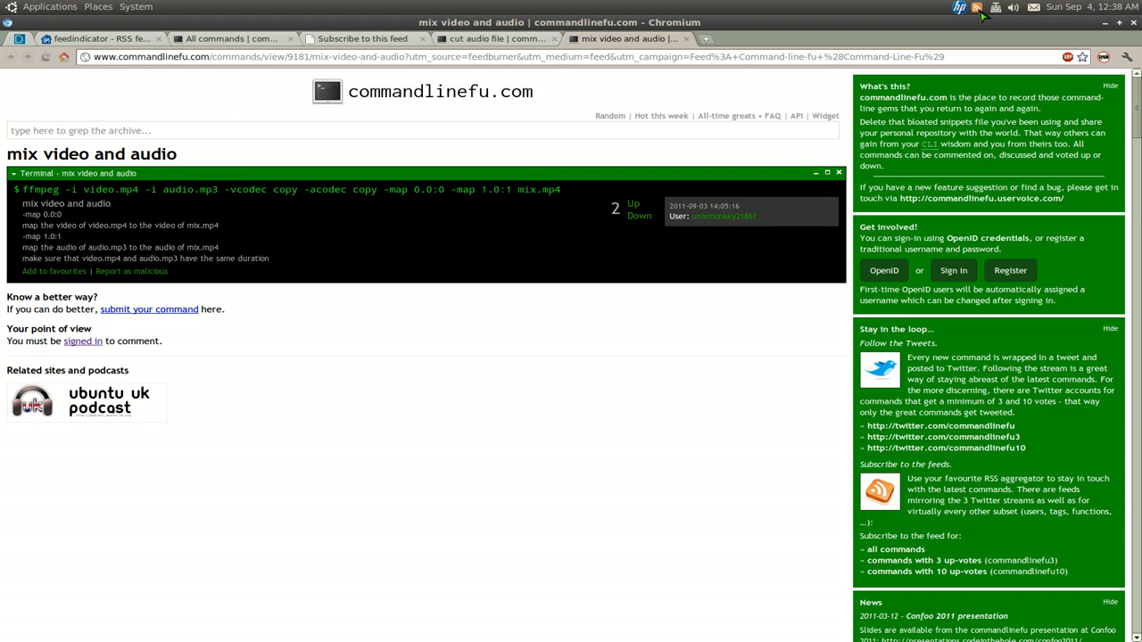
{"action": "left_click", "coordinate": [983, 8]}
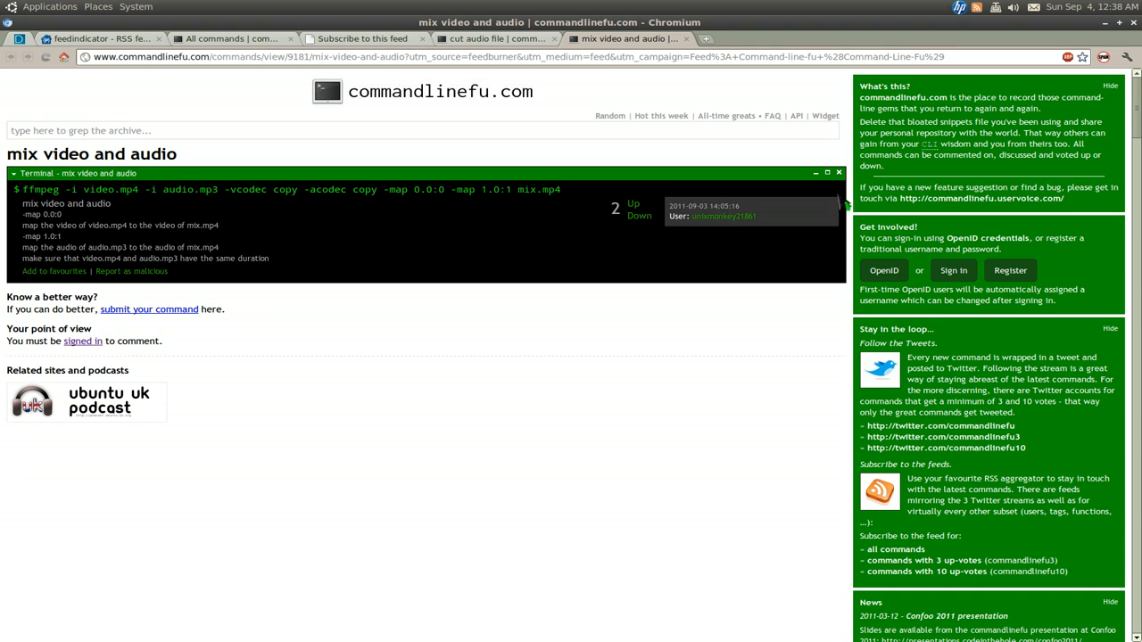
{"action": "mouse_move", "coordinate": [788, 477]}
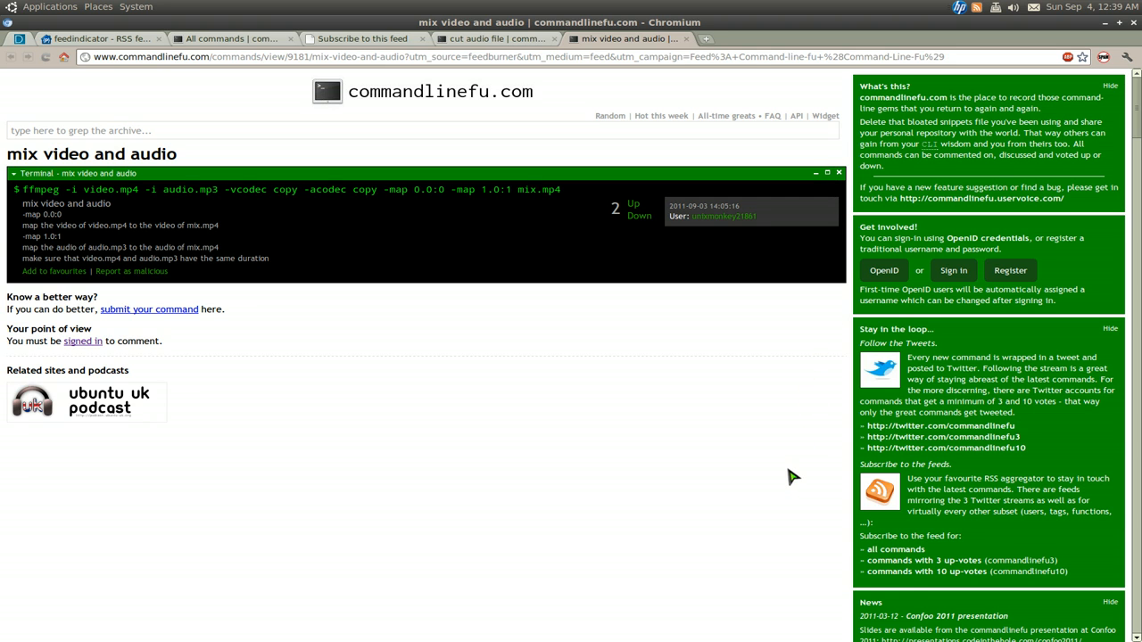